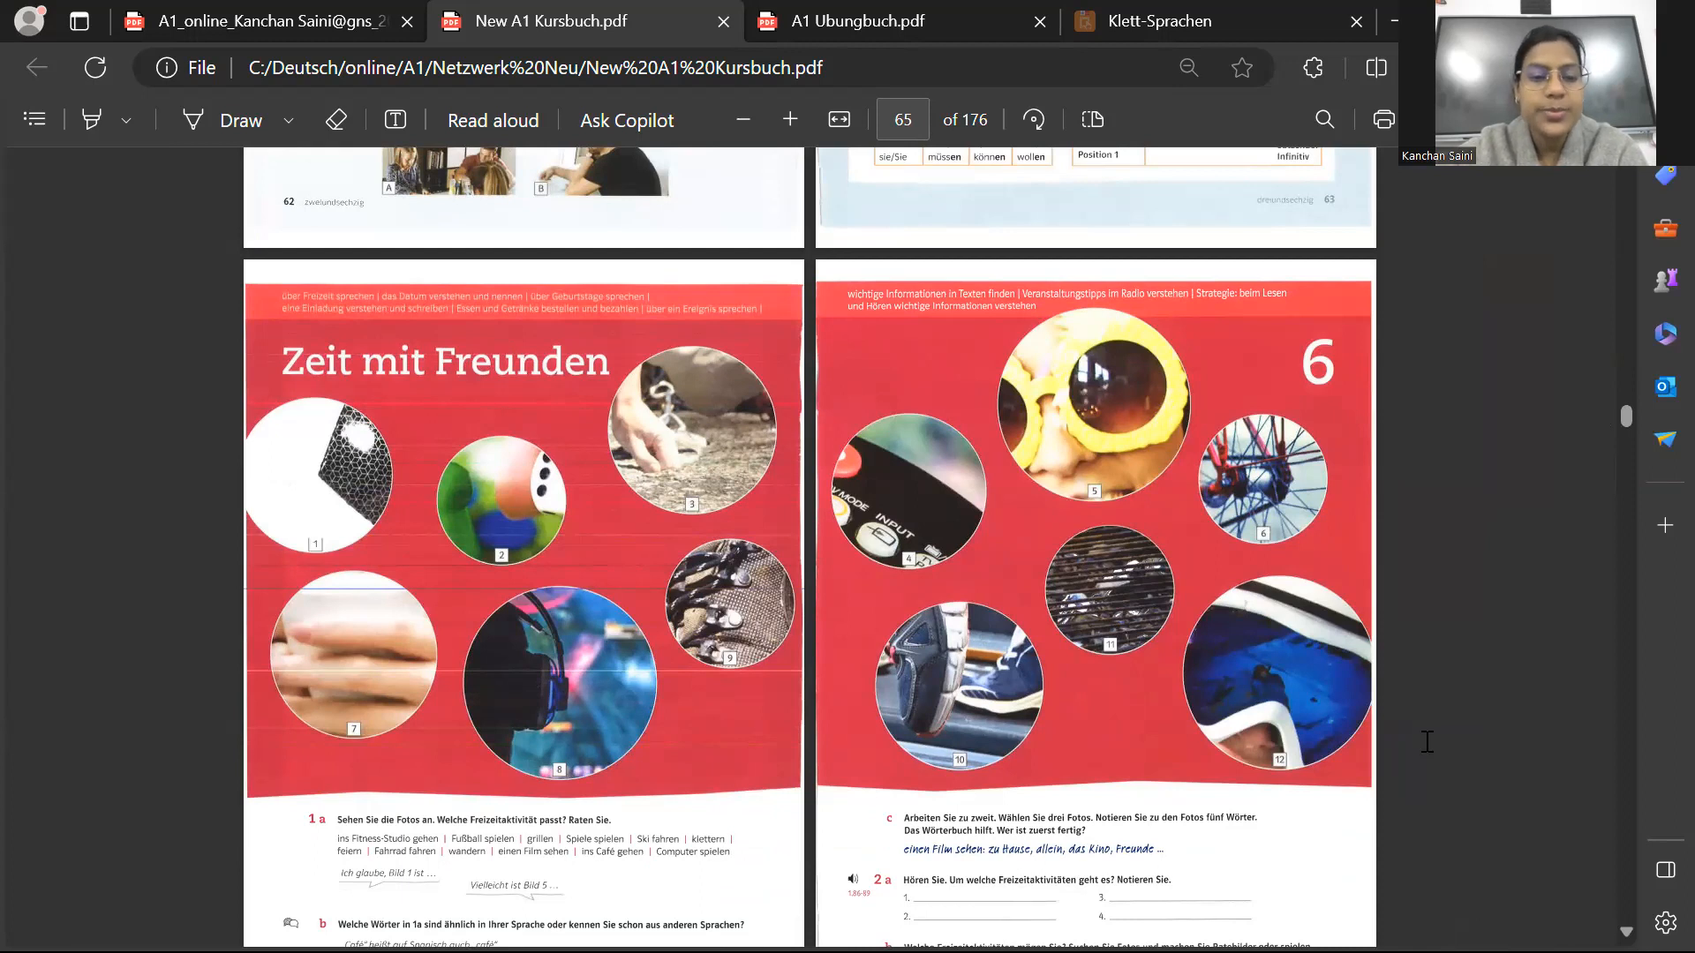
Scroll to the Sofia birthday page and handwrite 'hat' into exercise 3b's first blank
{"action": "scroll", "scroll_direction": "down", "scroll_amount": 3}
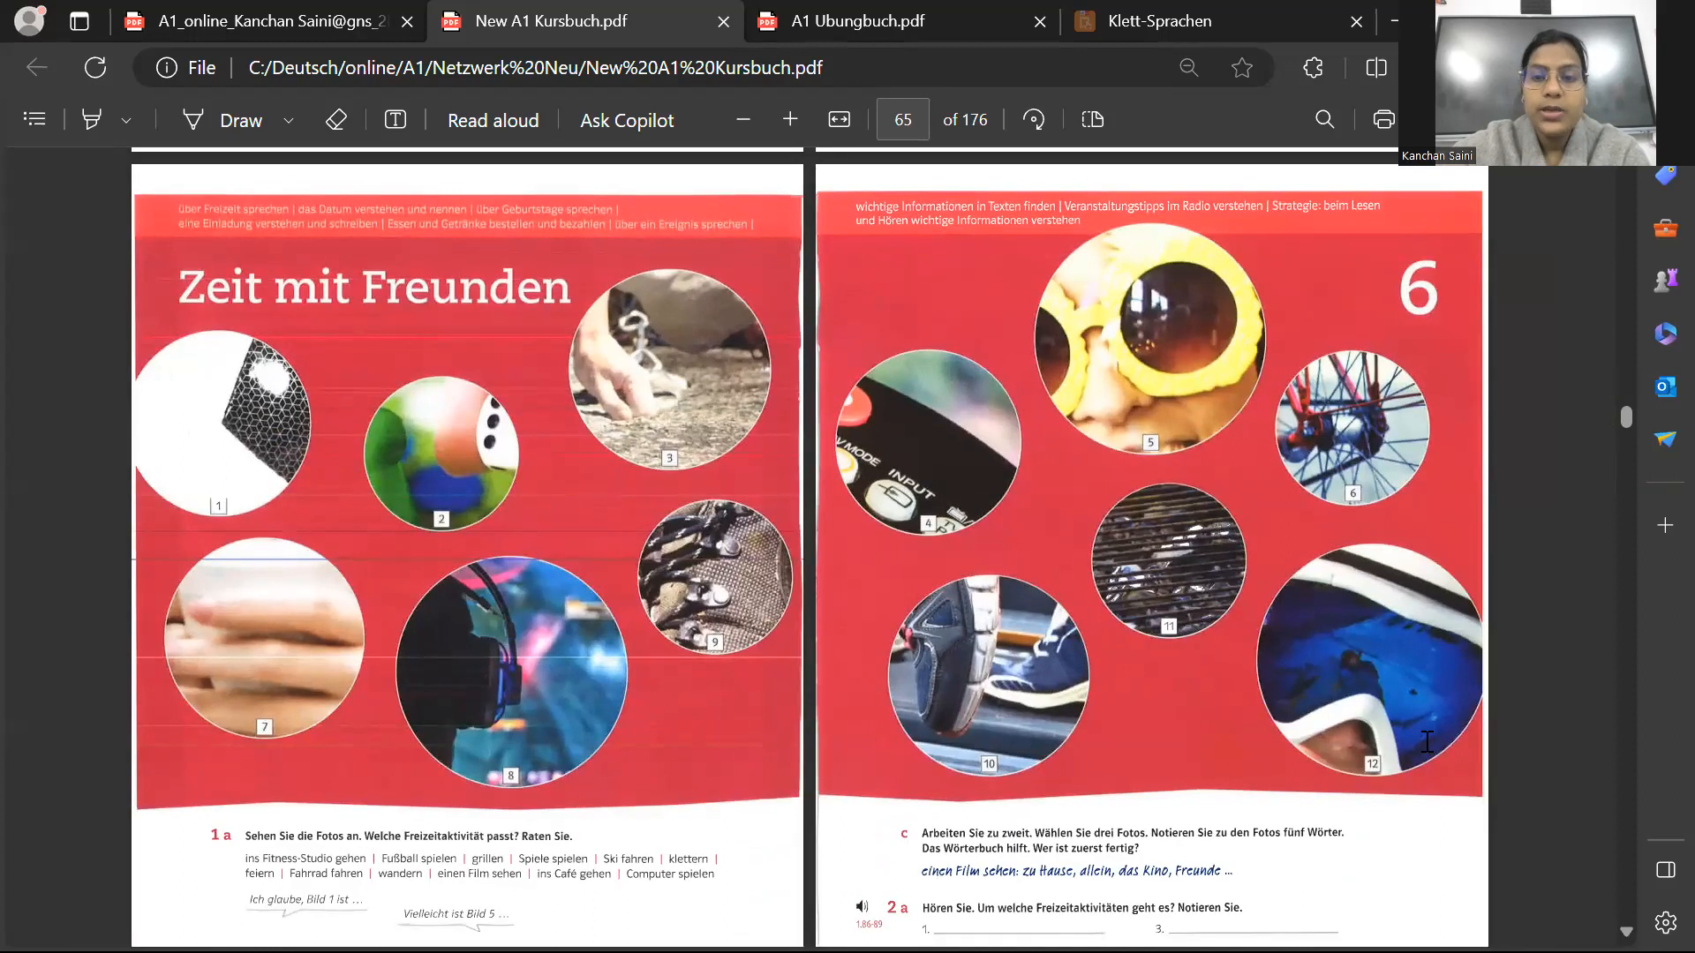
{"action": "scroll", "scroll_direction": "down", "scroll_amount": 3}
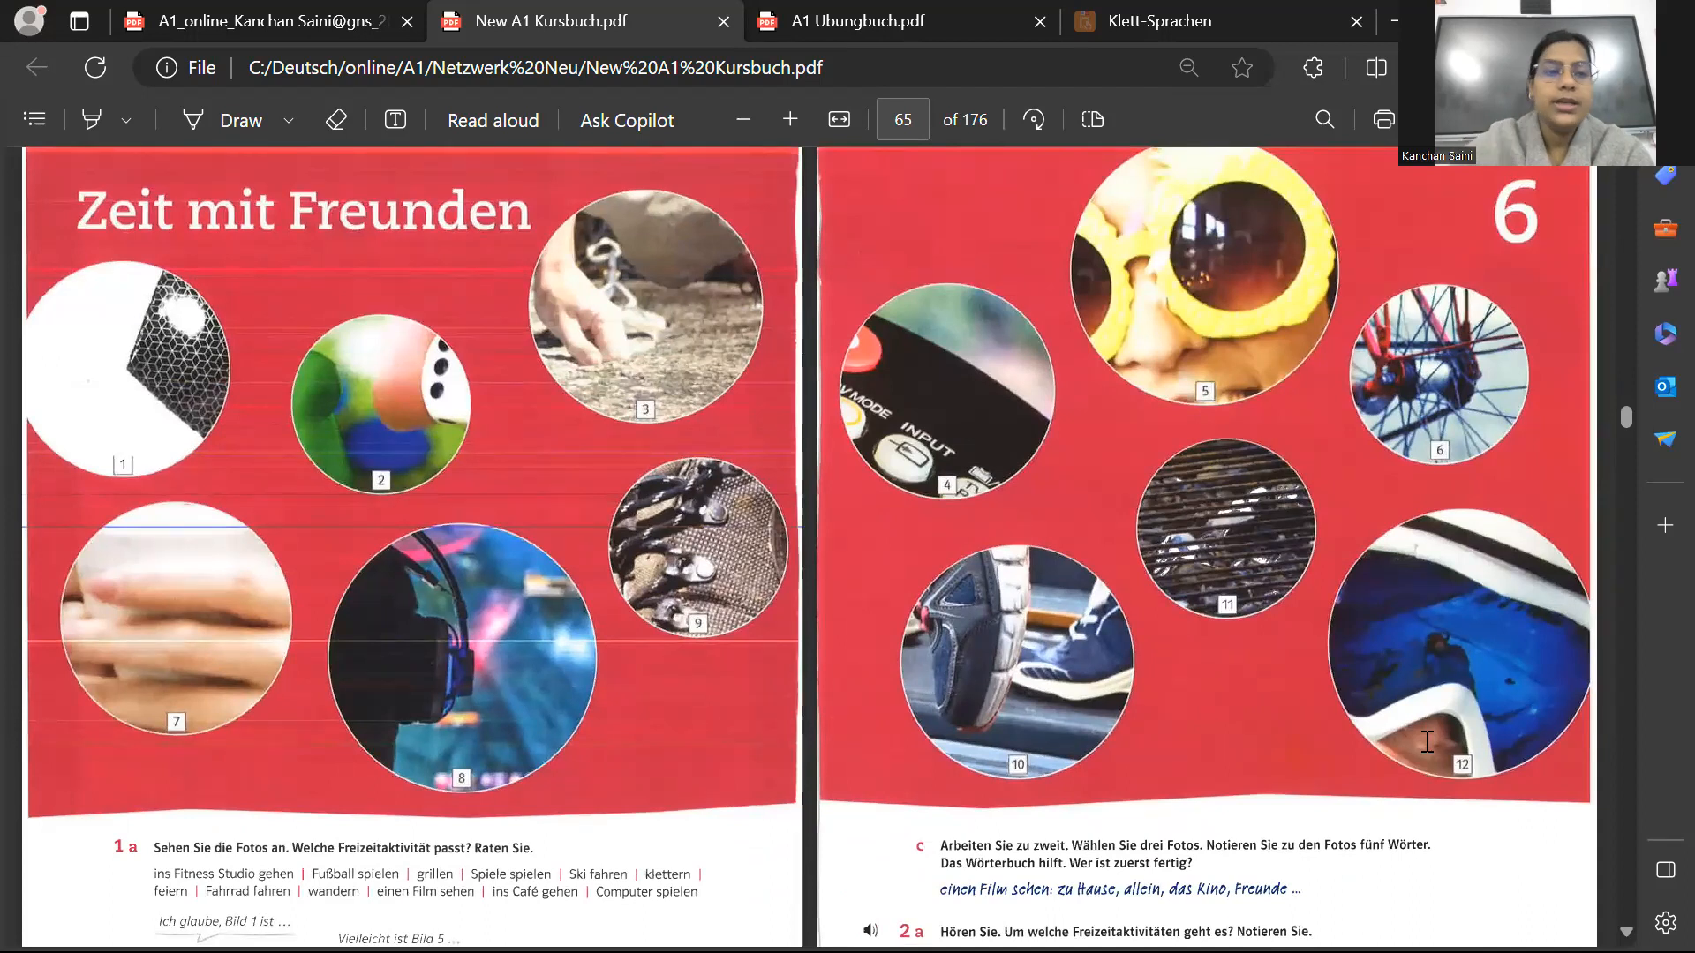
{"action": "left_click", "coordinate": [239, 120]}
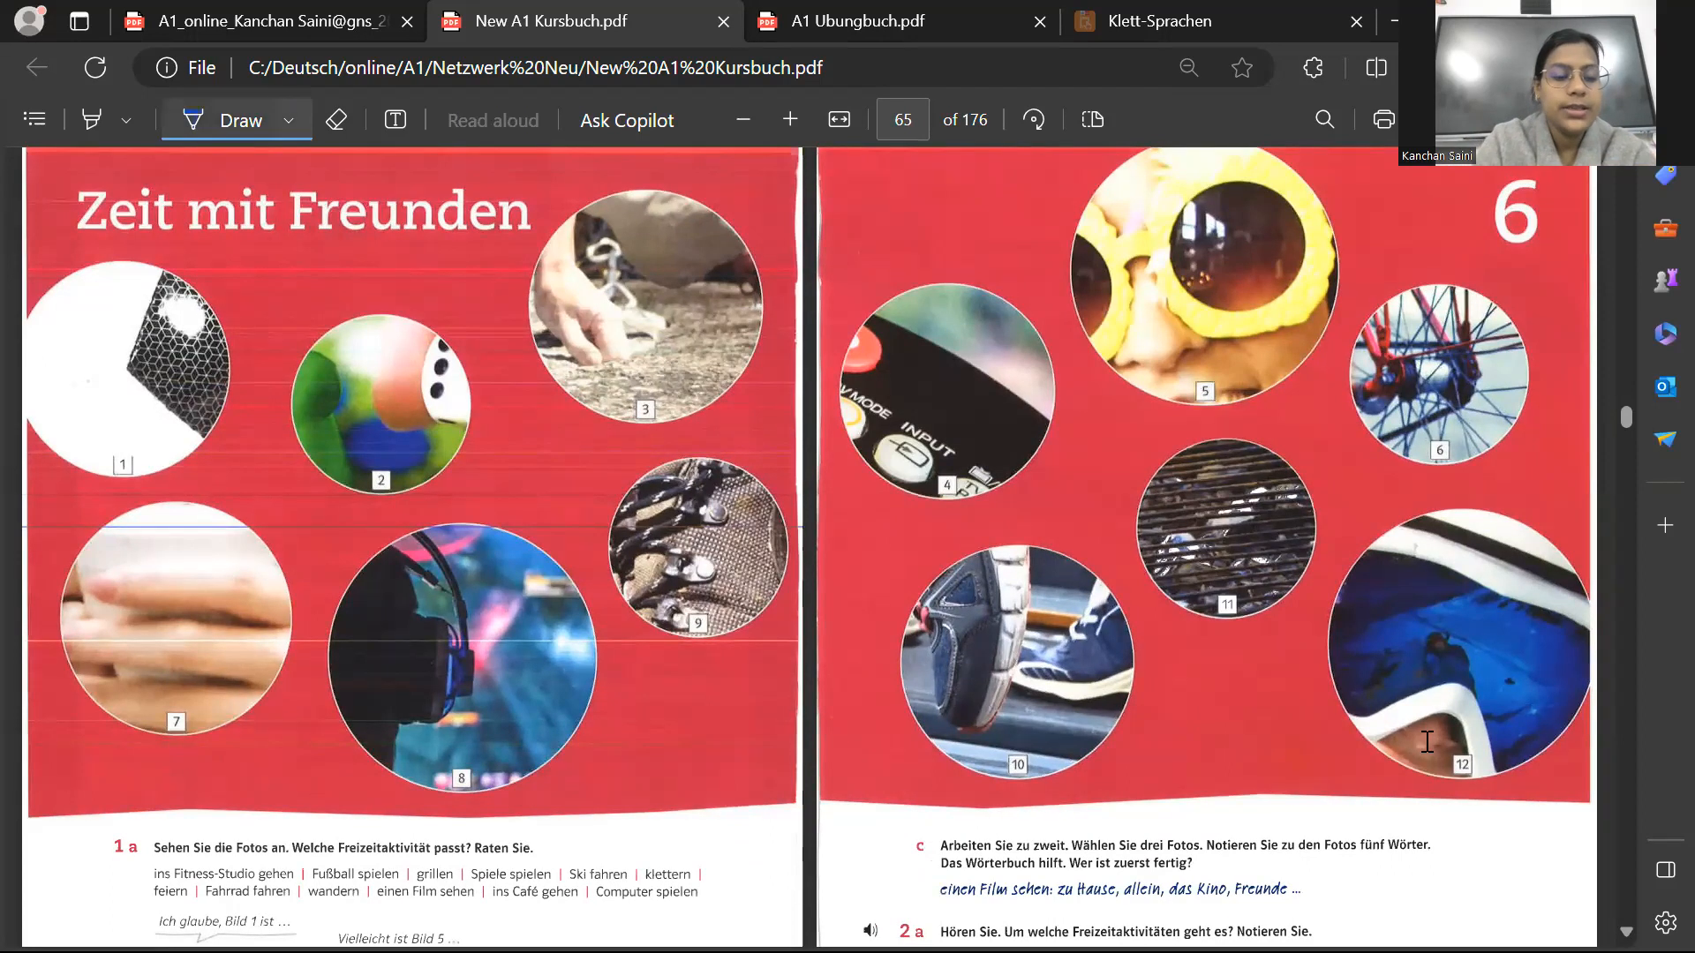
{"action": "left_click_drag", "start_coordinate": [146, 843], "coordinate": [140, 902]}
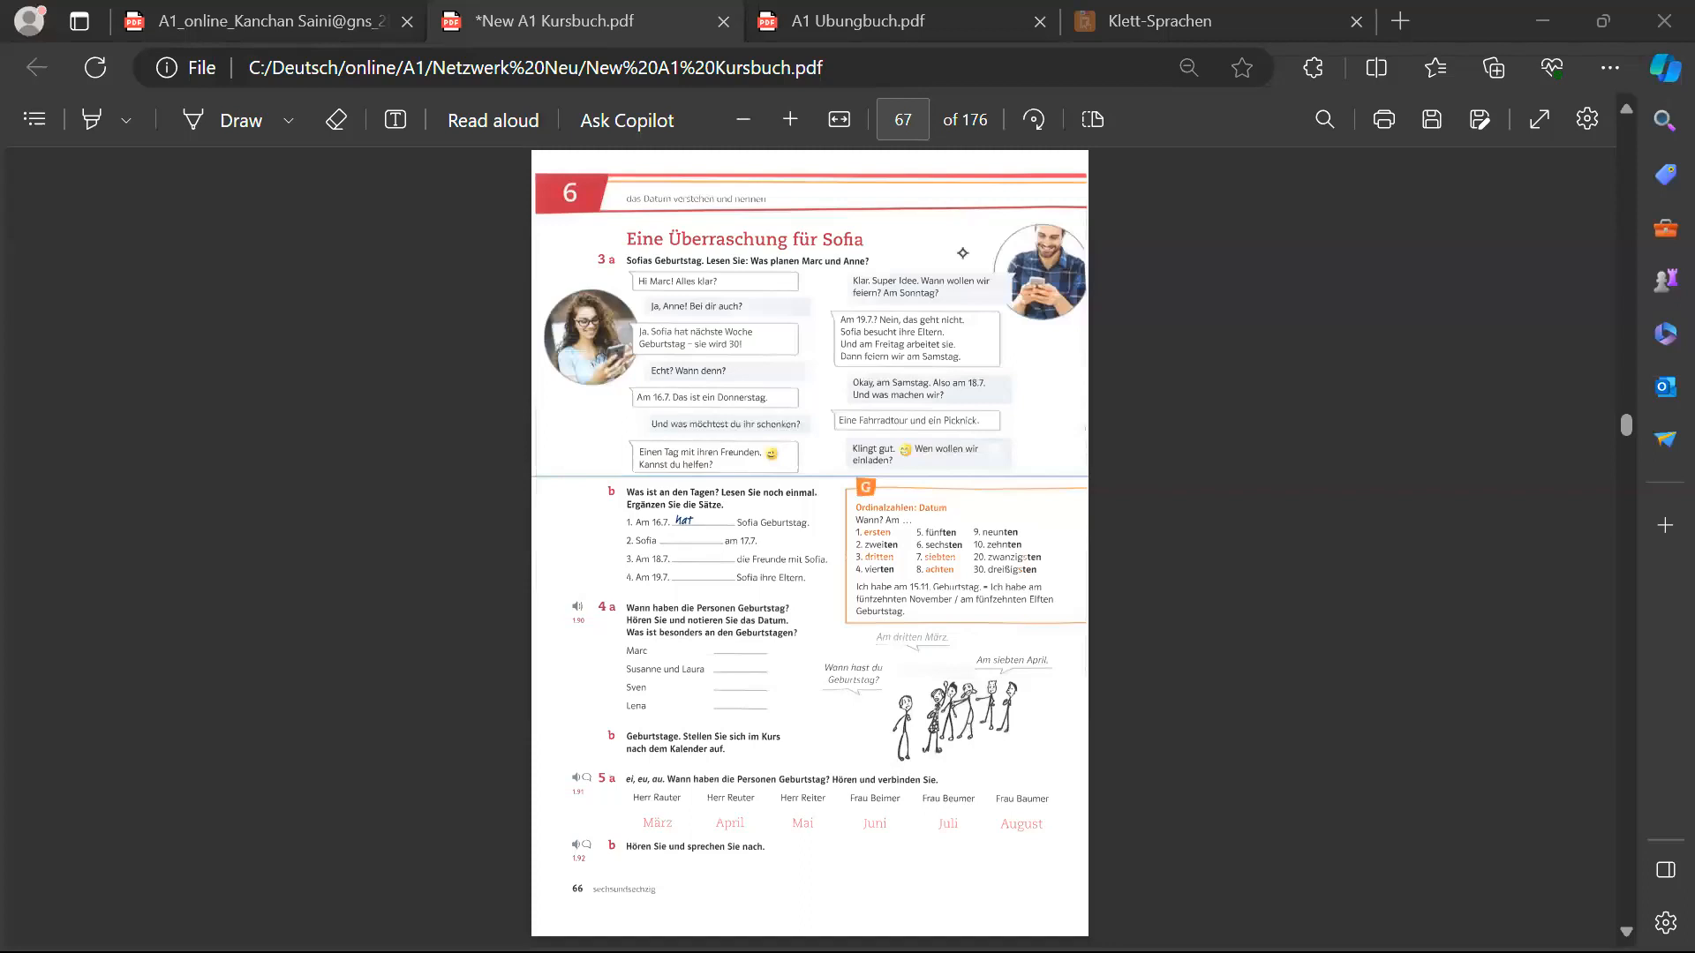
Scroll down to page 68 to exercise 6a's Sofia invitation email
{"action": "scroll", "scroll_direction": "down", "scroll_amount": 3}
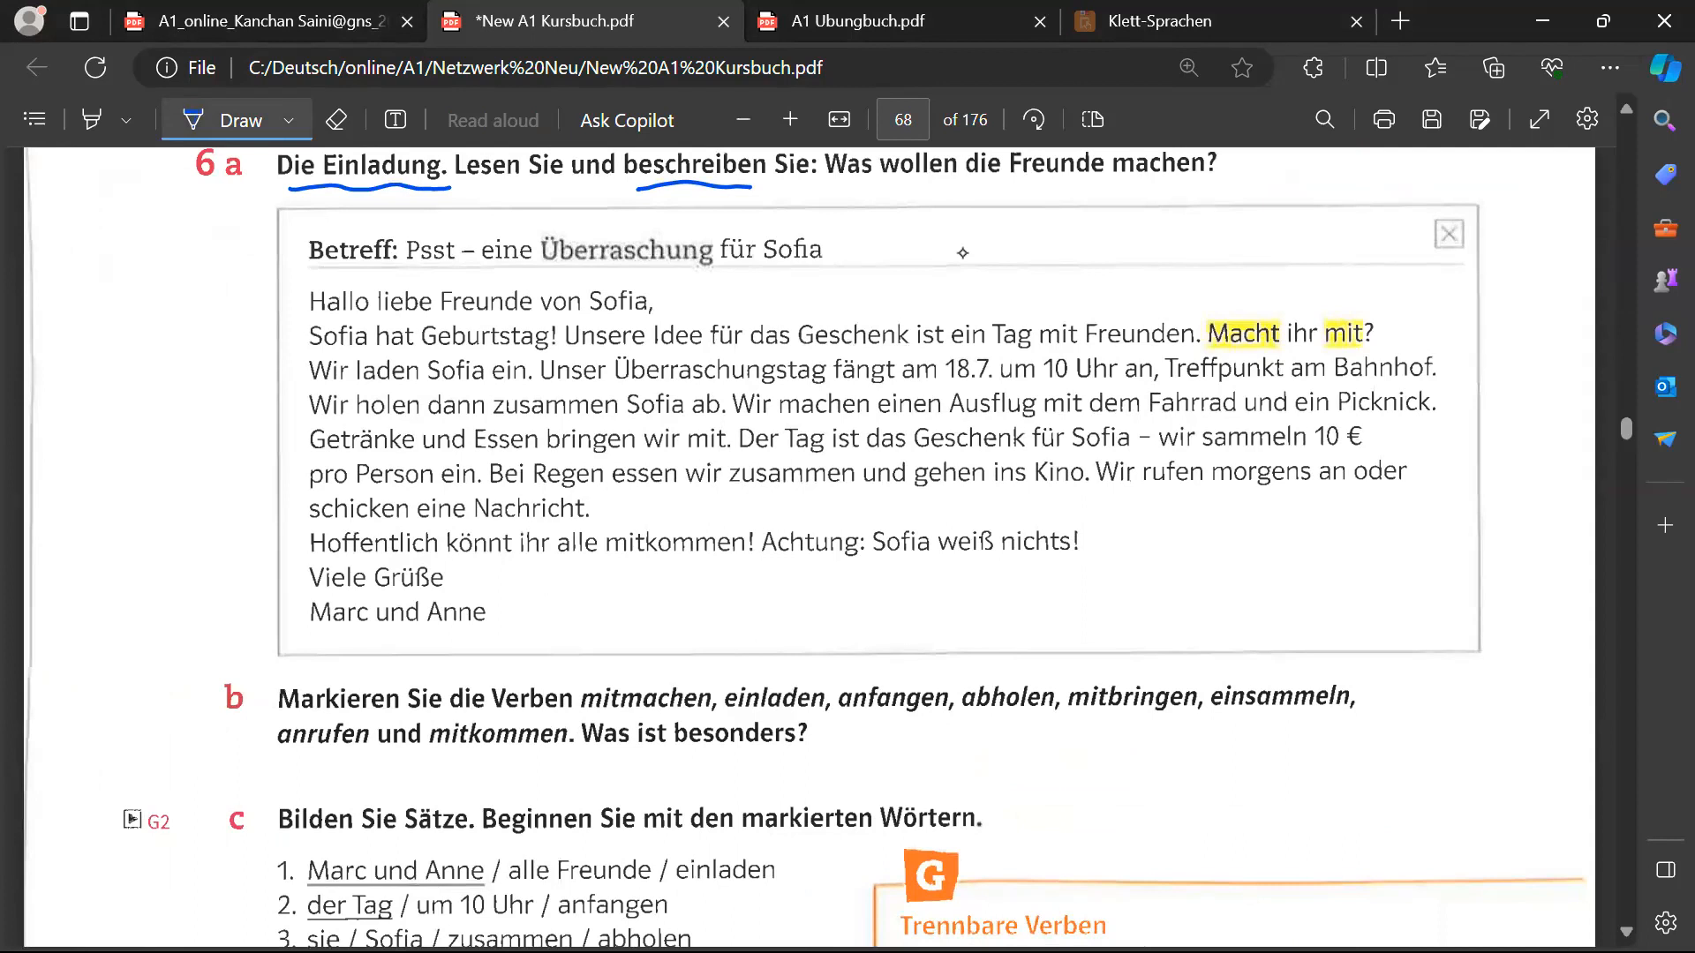
Draw brackets along the email's left and right sides and an arrow from Einladung to Betreff
{"action": "left_click_drag", "start_coordinate": [249, 217], "coordinate": [249, 649]}
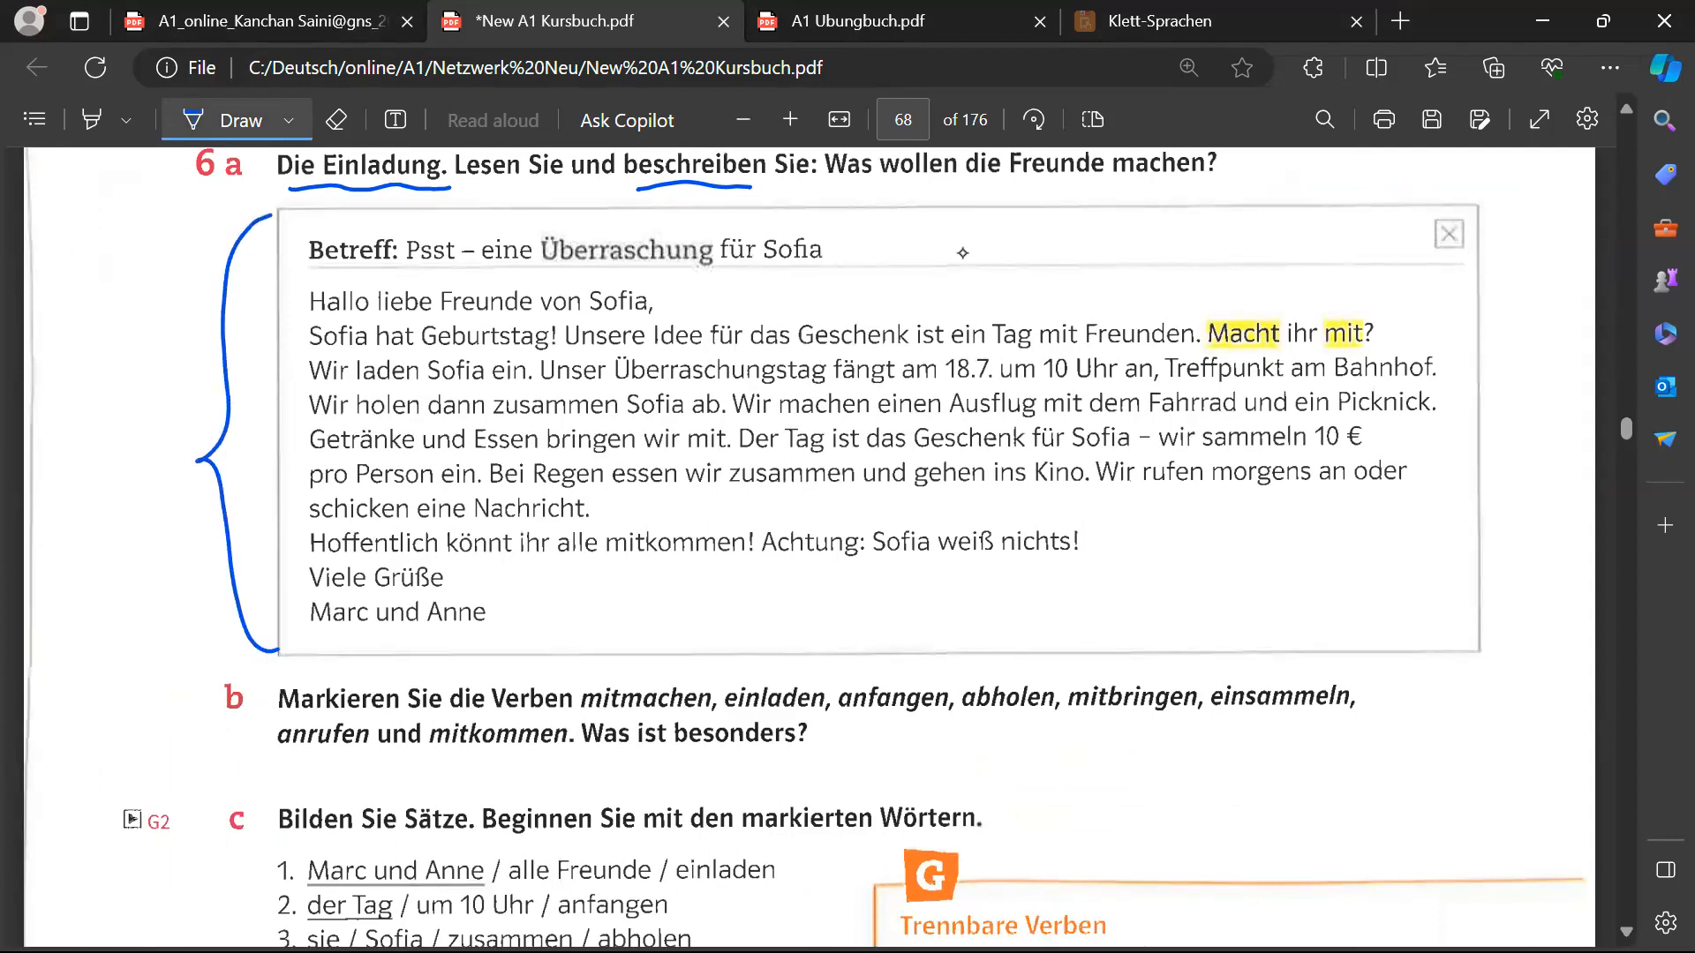
{"action": "left_click_drag", "start_coordinate": [361, 194], "coordinate": [373, 221]}
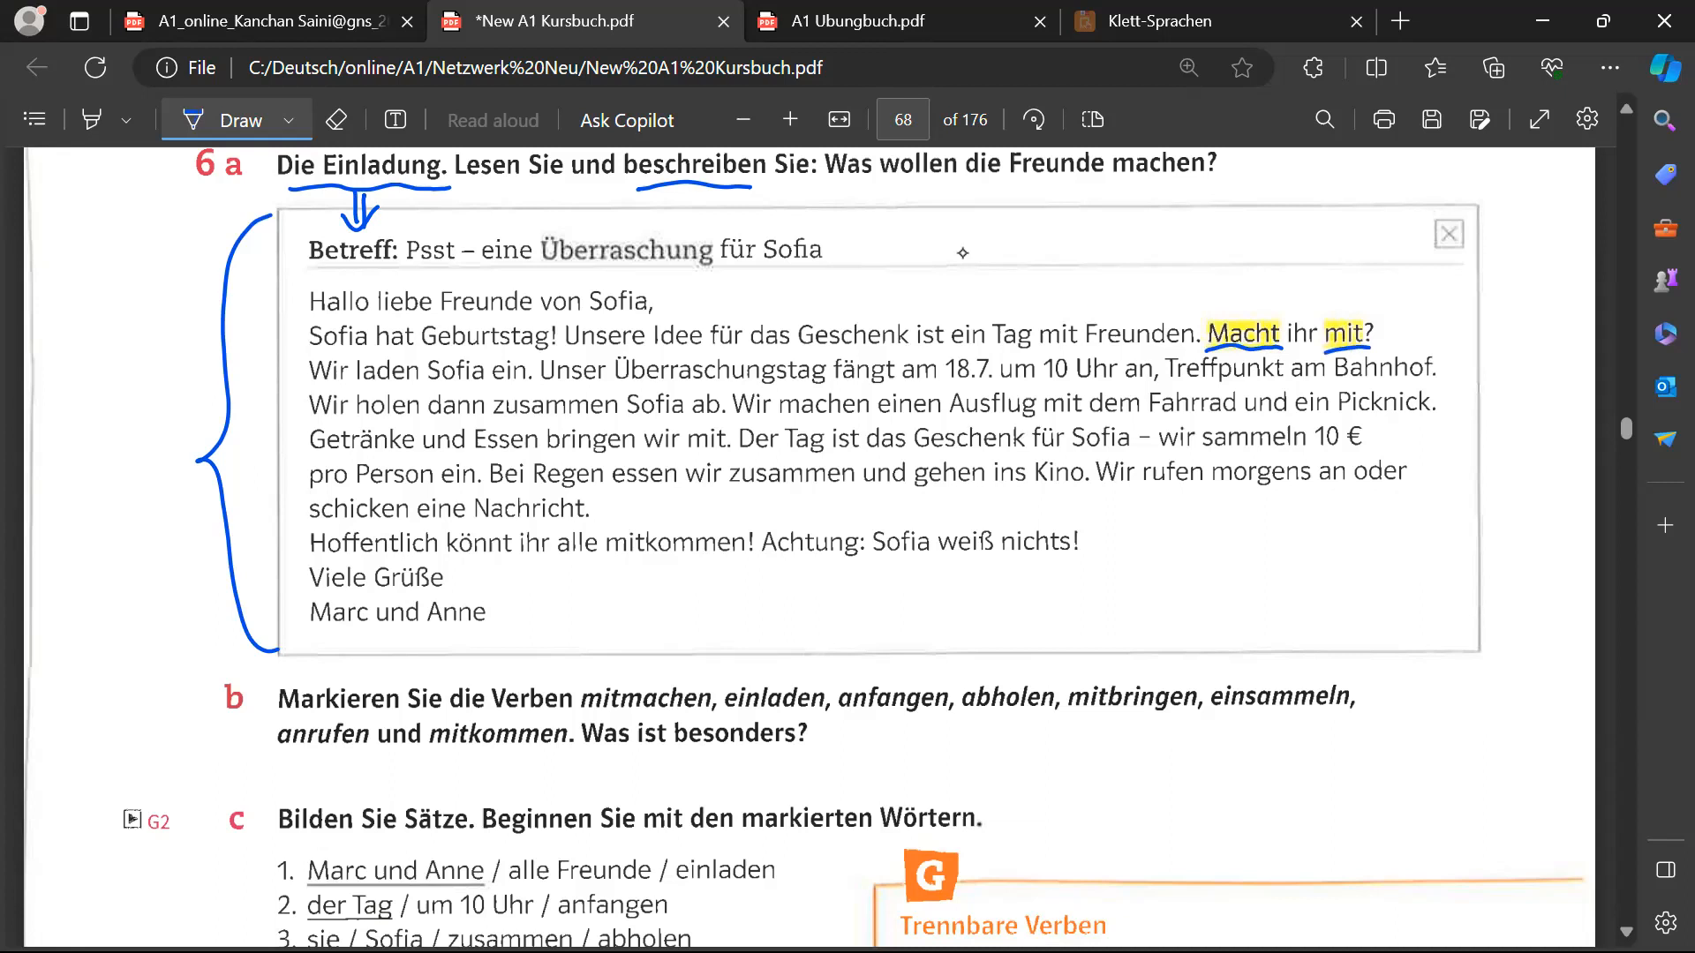
{"action": "left_click_drag", "start_coordinate": [1502, 173], "coordinate": [1513, 416]}
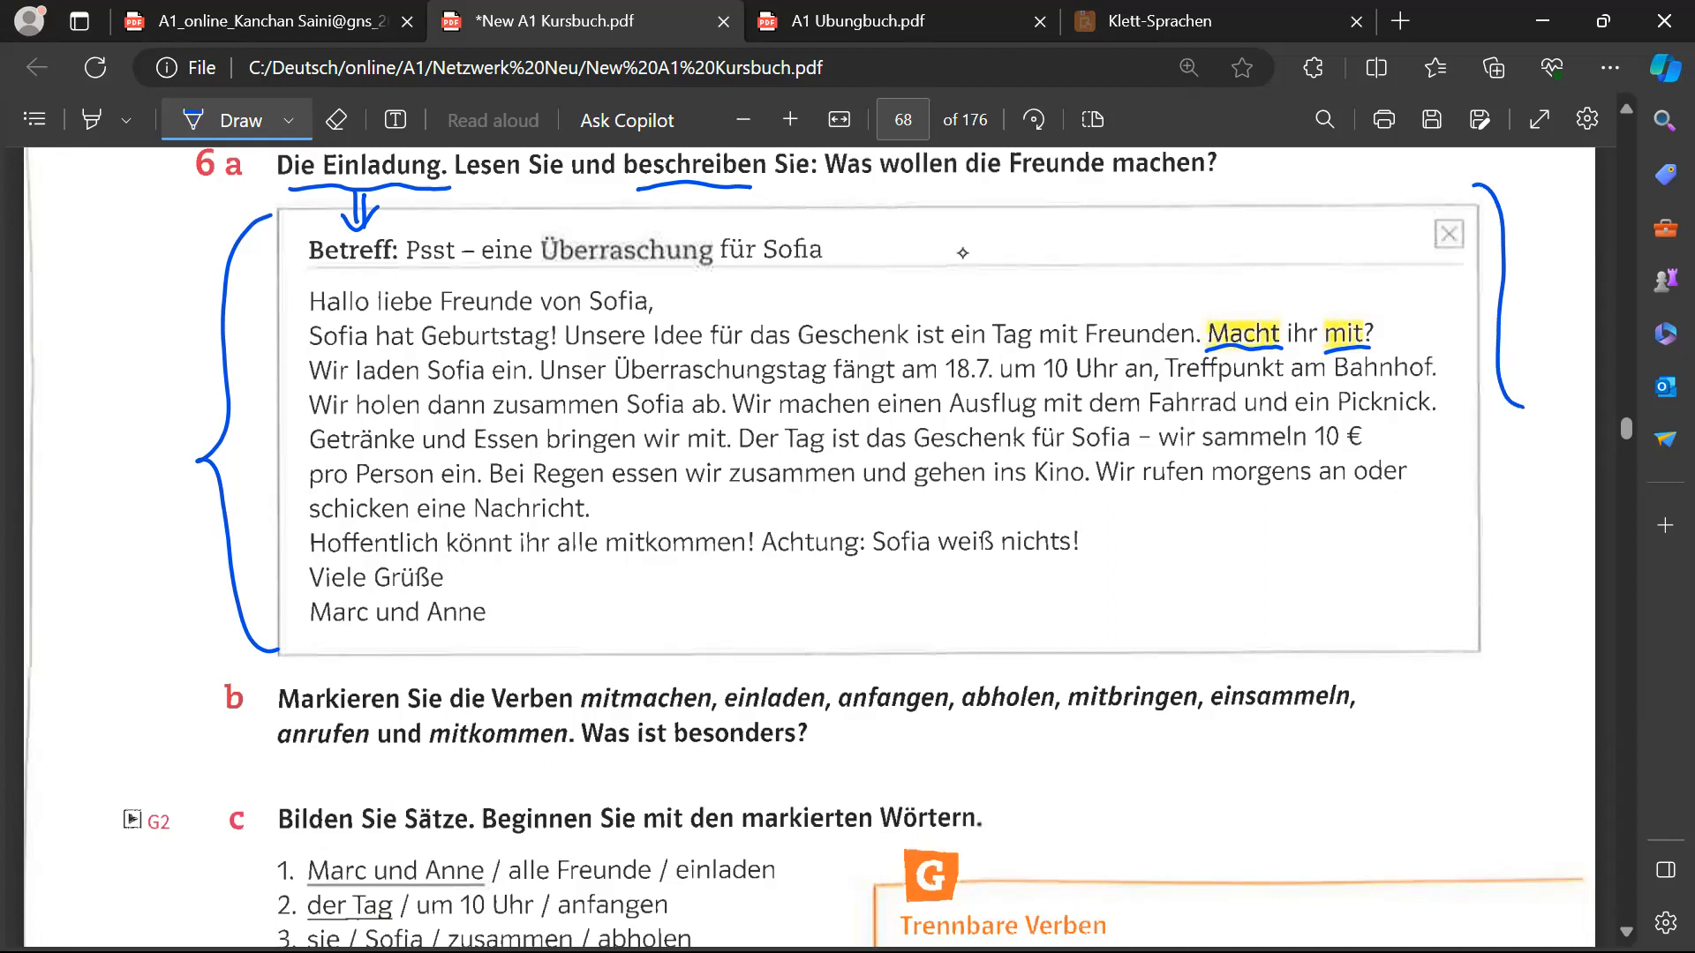